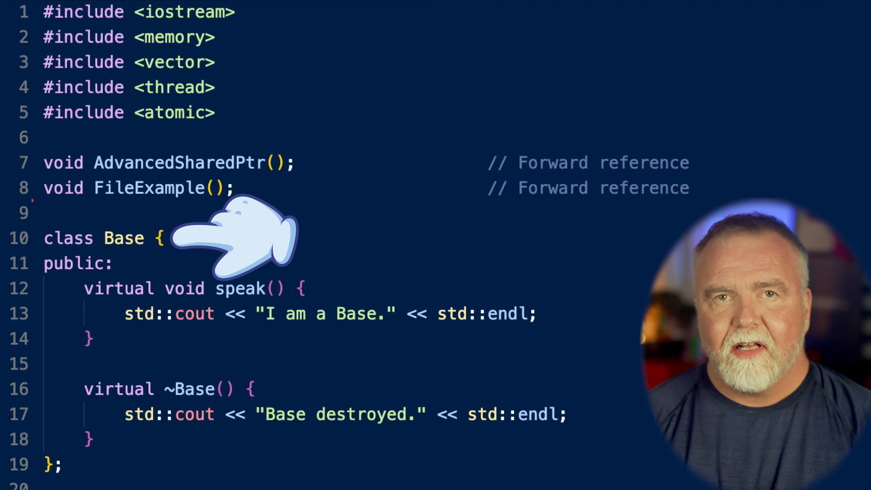
{"action": "mouse_move", "coordinate": [312, 333]}
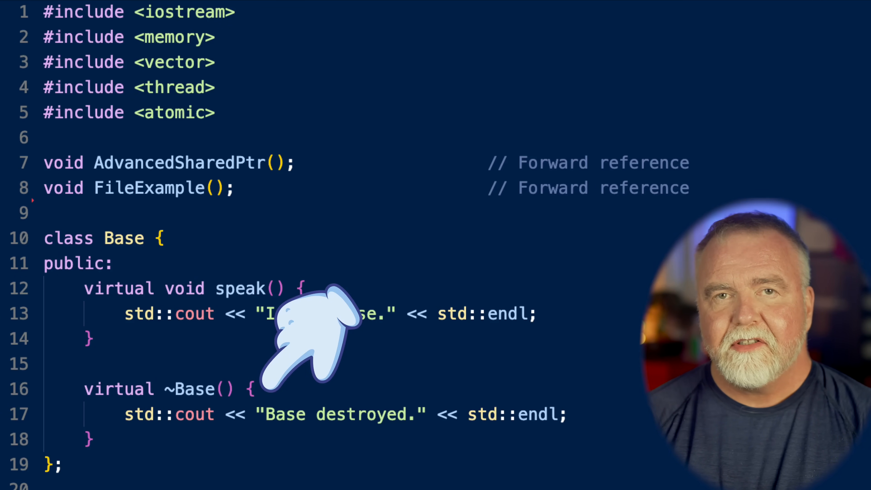
{"action": "scroll", "scroll_direction": "down", "scroll_amount": 3}
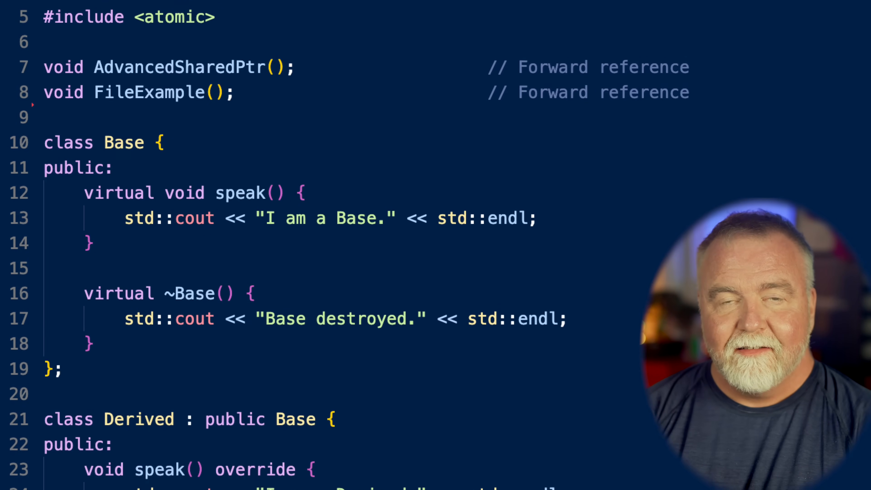
{"action": "scroll", "scroll_direction": "down", "scroll_amount": 3}
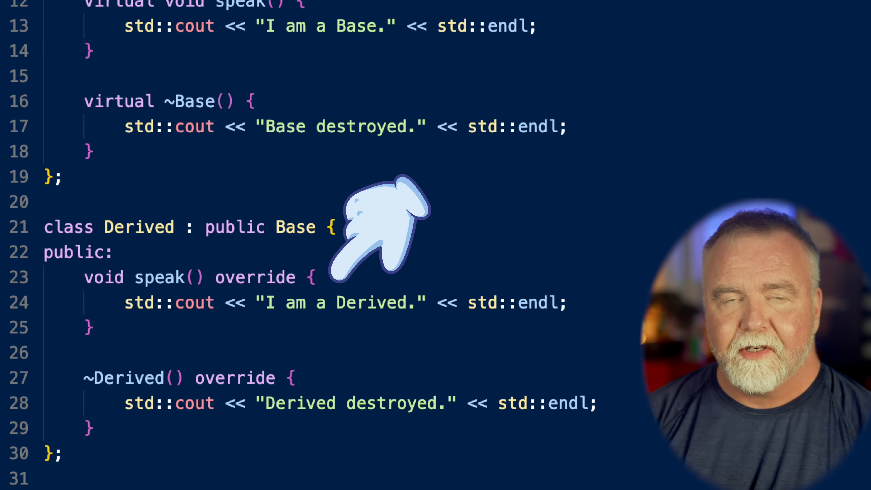
{"action": "scroll", "scroll_direction": "down", "scroll_amount": 3}
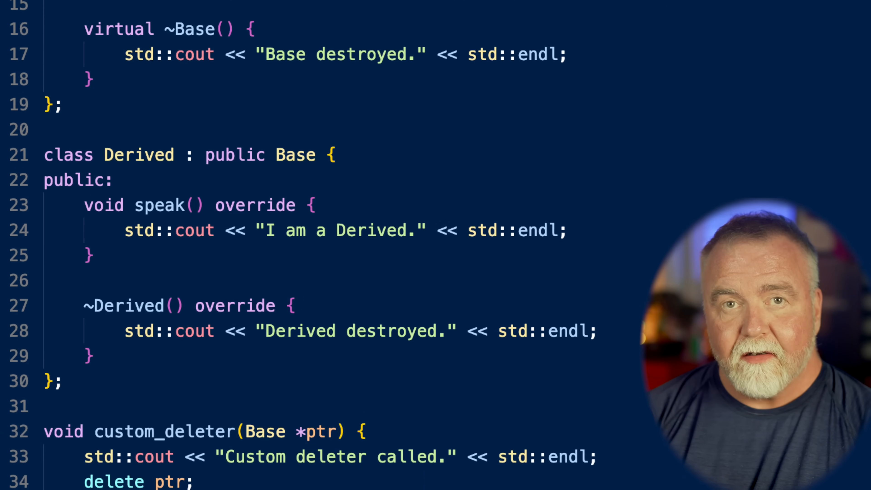
{"action": "scroll", "scroll_direction": "down", "scroll_amount": 3}
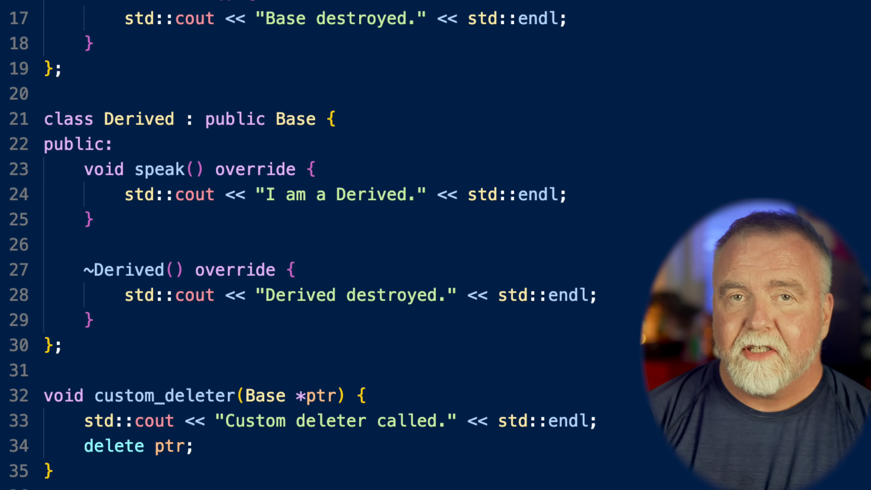
{"action": "scroll", "scroll_direction": "down", "scroll_amount": 3}
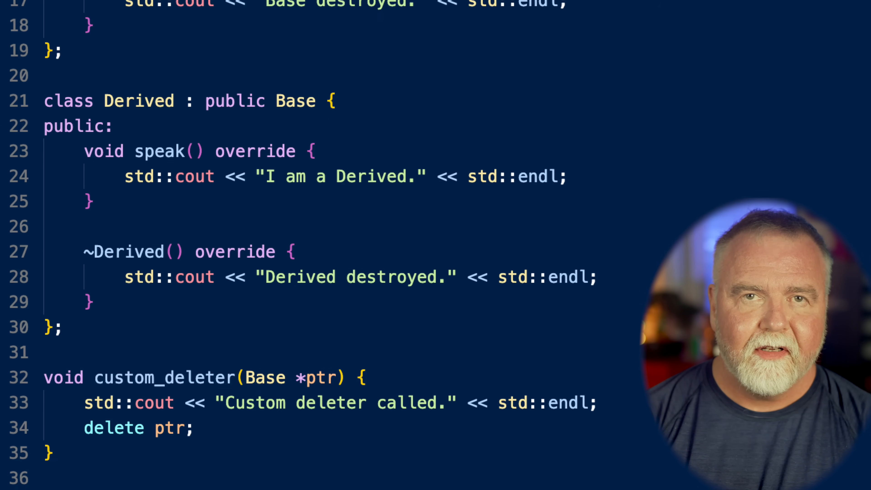
{"action": "scroll", "scroll_direction": "down", "scroll_amount": 3}
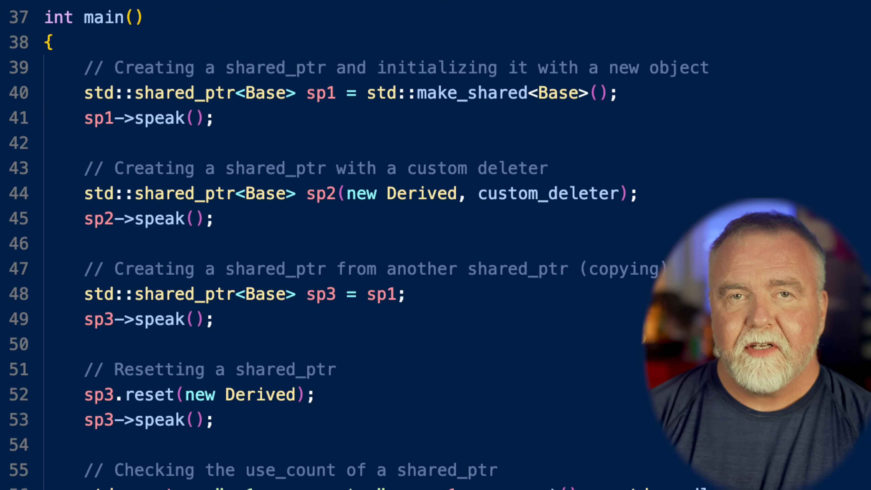
{"action": "mouse_move", "coordinate": [261, 167]}
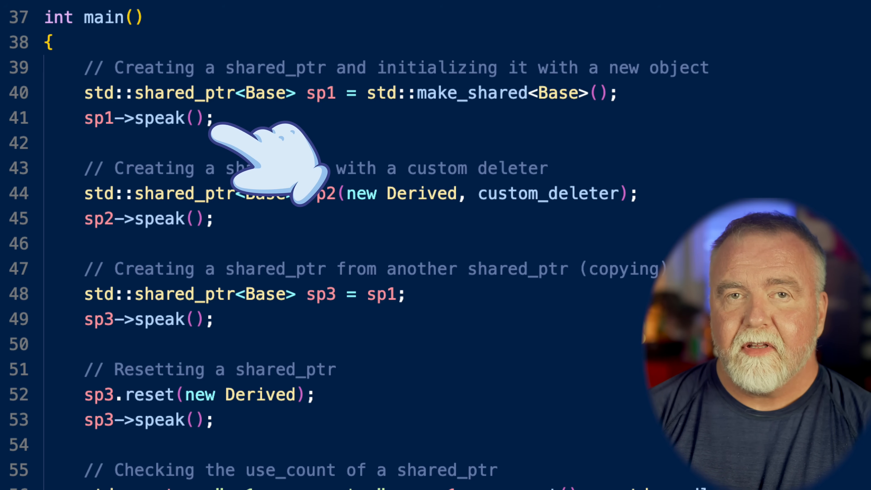
{"action": "mouse_move", "coordinate": [655, 128]}
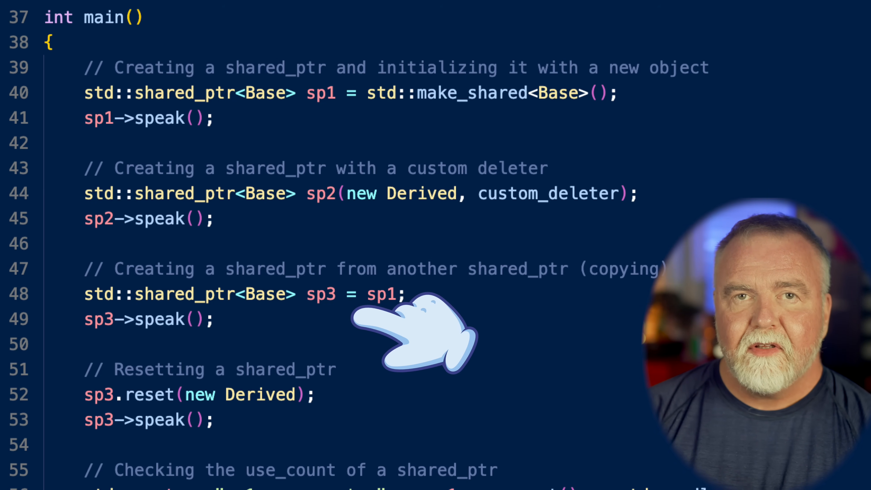
{"action": "mouse_move", "coordinate": [378, 400]}
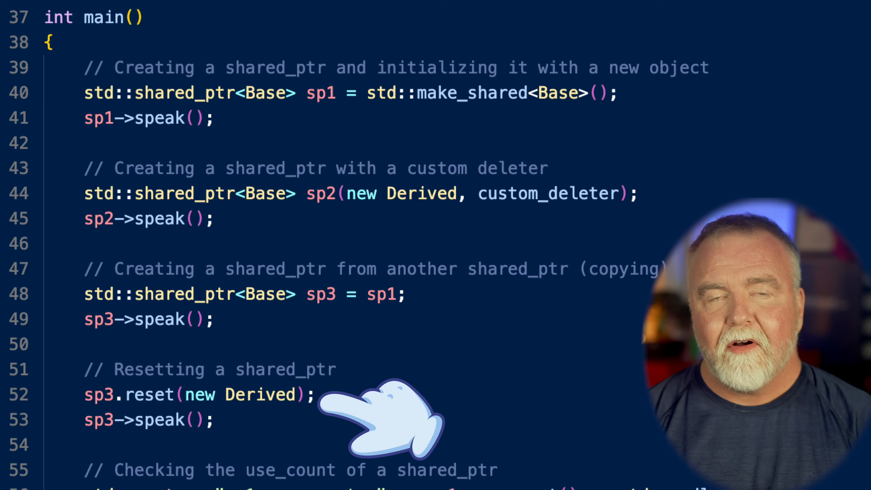
{"action": "mouse_move", "coordinate": [272, 444]}
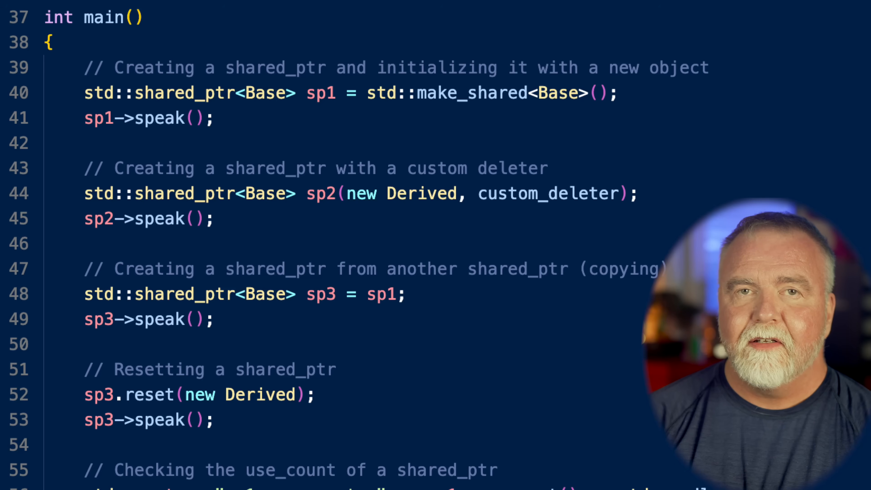
{"action": "scroll", "scroll_direction": "down", "scroll_amount": 3}
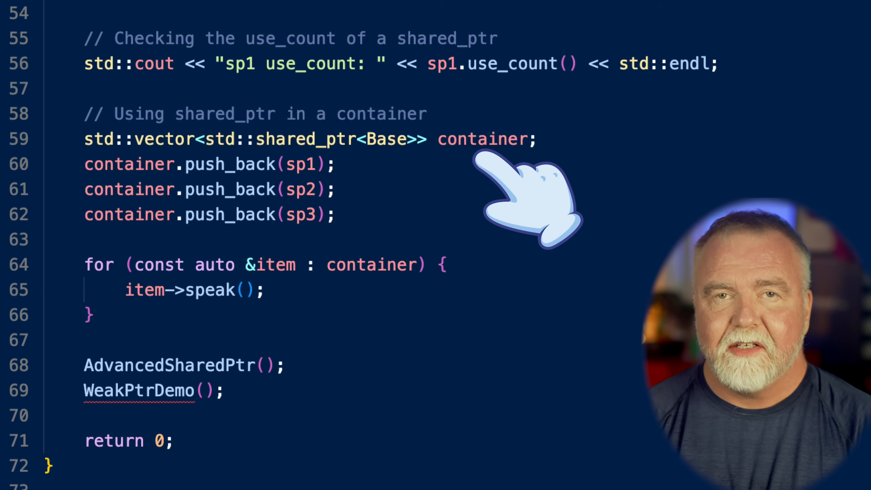
{"action": "mouse_move", "coordinate": [383, 188]}
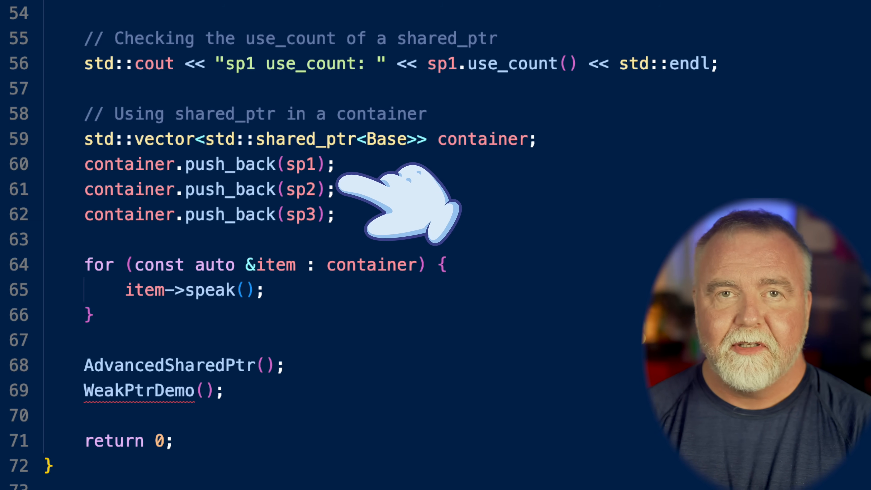
{"action": "mouse_move", "coordinate": [389, 244]}
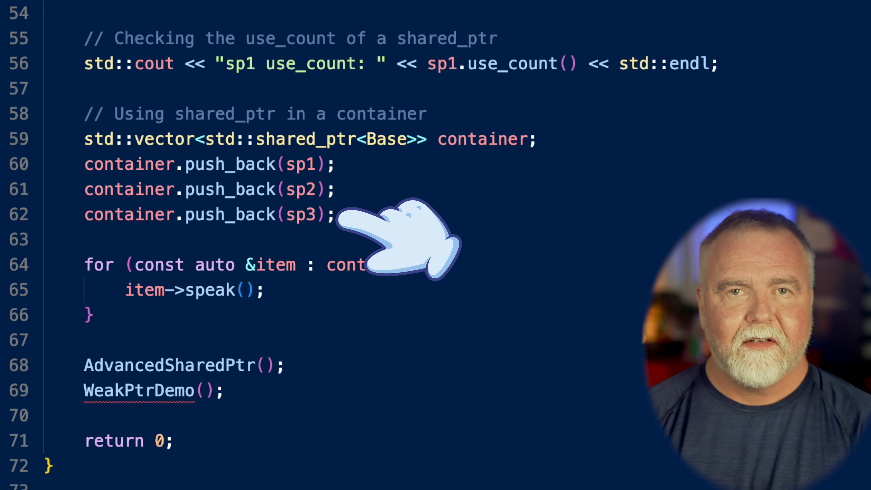
{"action": "mouse_move", "coordinate": [388, 244]}
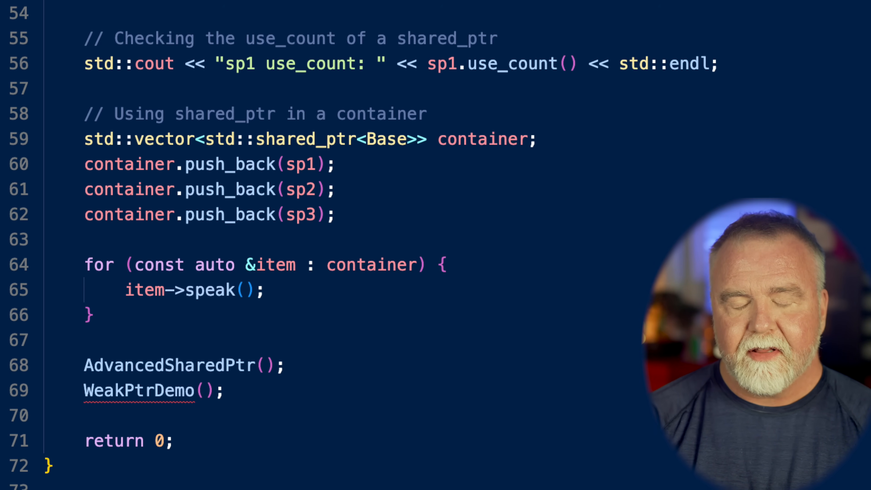
{"action": "scroll", "scroll_direction": "down", "scroll_amount": 3}
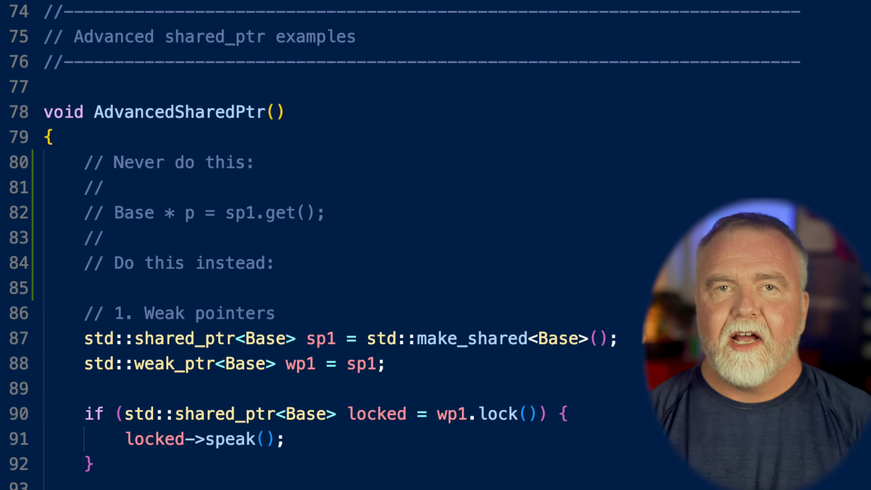
{"action": "scroll", "scroll_direction": "down", "scroll_amount": 3}
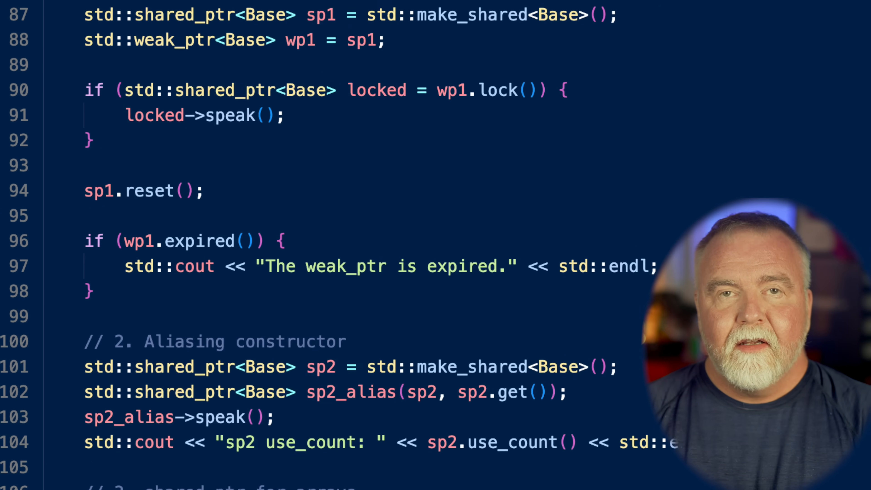
{"action": "scroll", "scroll_direction": "down", "scroll_amount": 3}
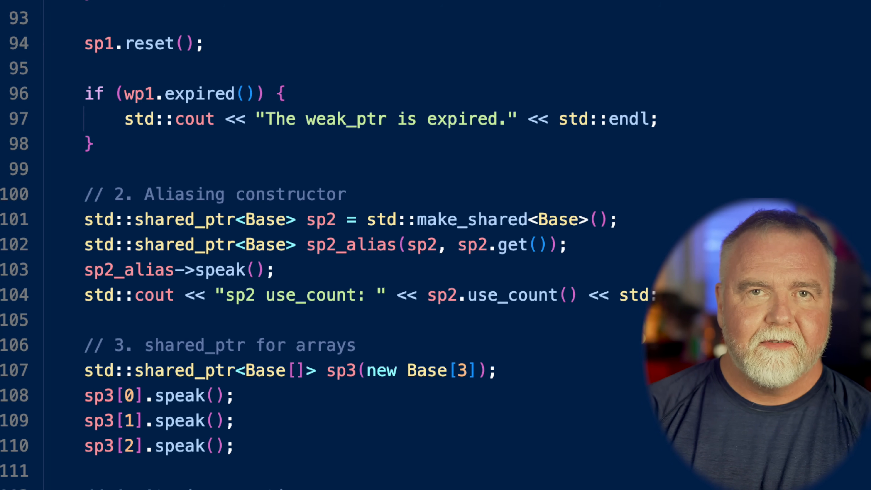
{"action": "scroll", "scroll_direction": "down", "scroll_amount": 3}
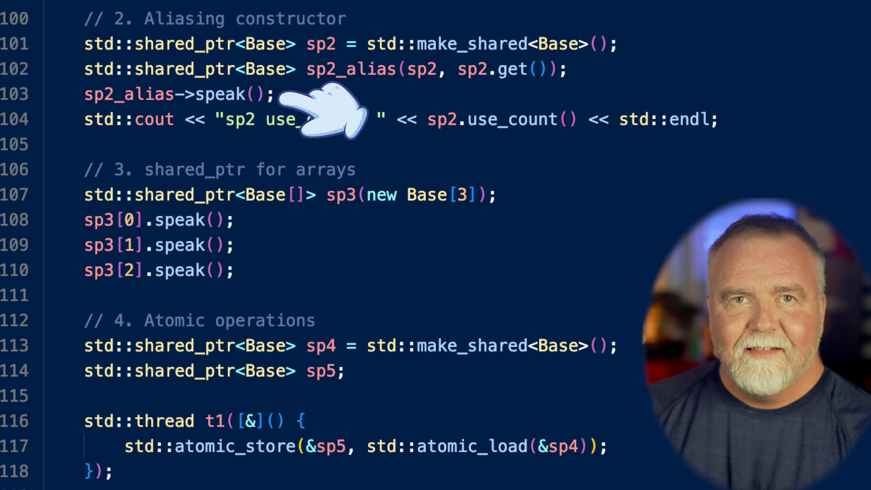
{"action": "mouse_move", "coordinate": [555, 166]}
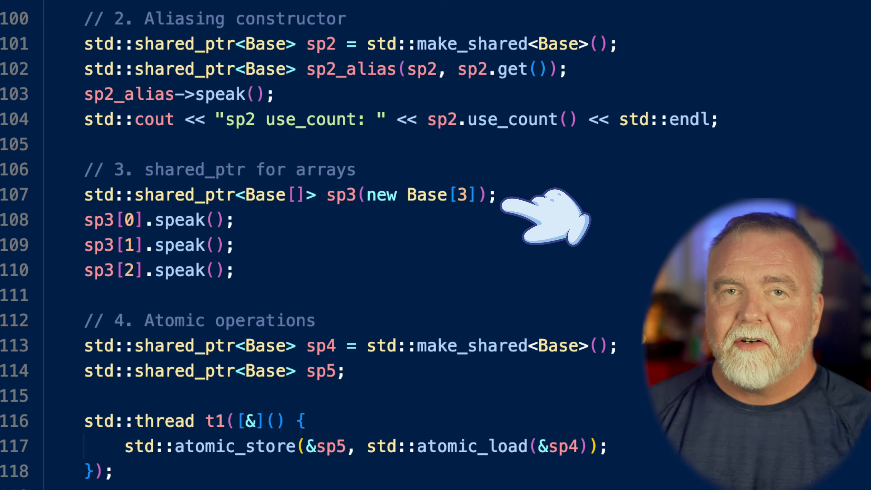
{"action": "mouse_move", "coordinate": [283, 239]}
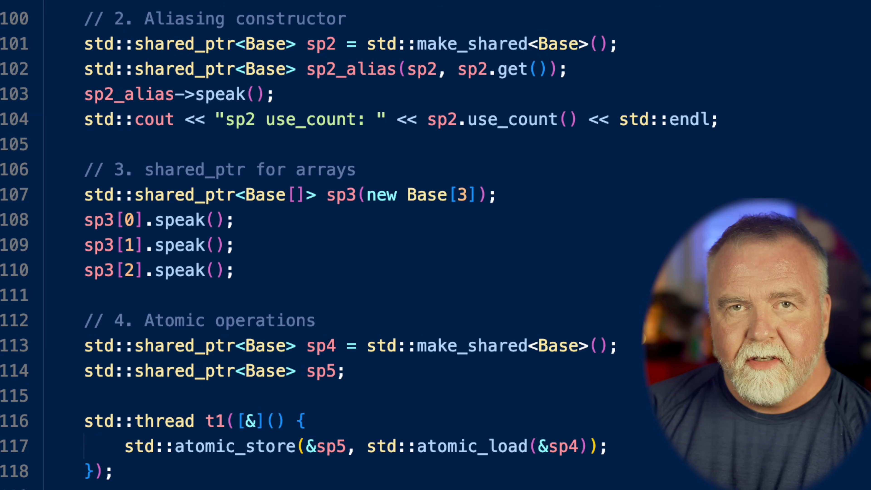
{"action": "scroll", "scroll_direction": "down", "scroll_amount": 3}
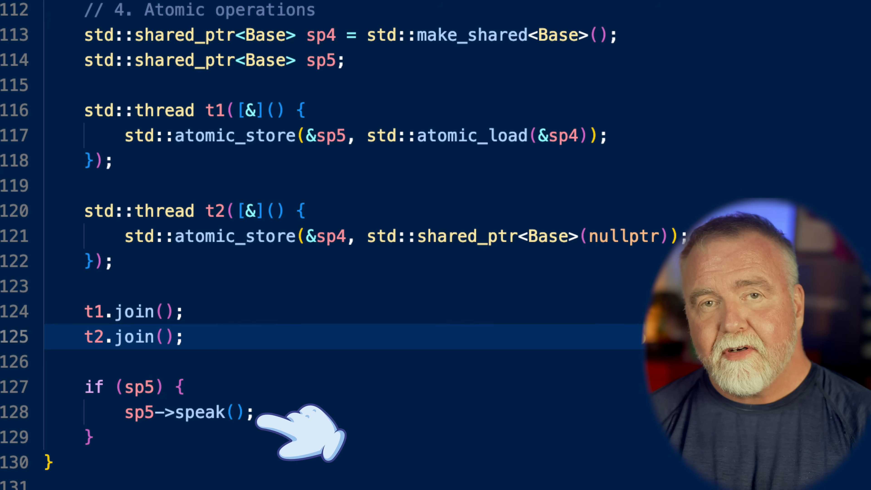
{"action": "scroll", "scroll_direction": "down", "scroll_amount": 3}
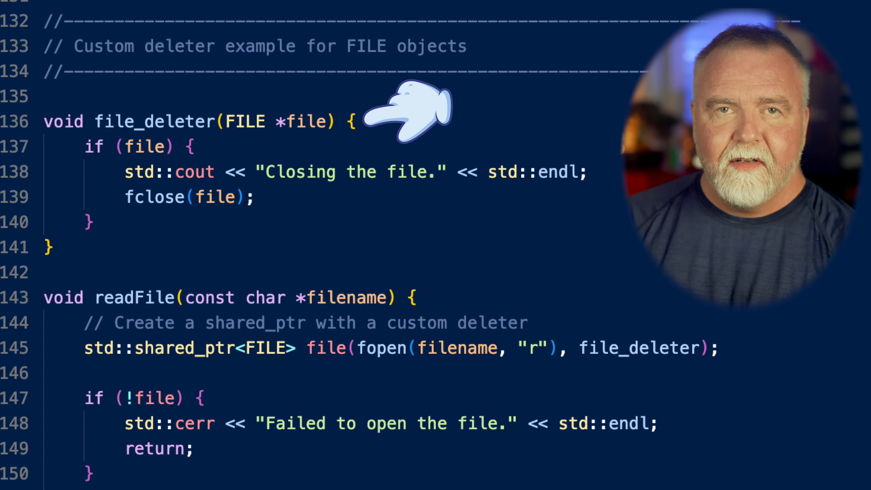
{"action": "mouse_move", "coordinate": [300, 222]}
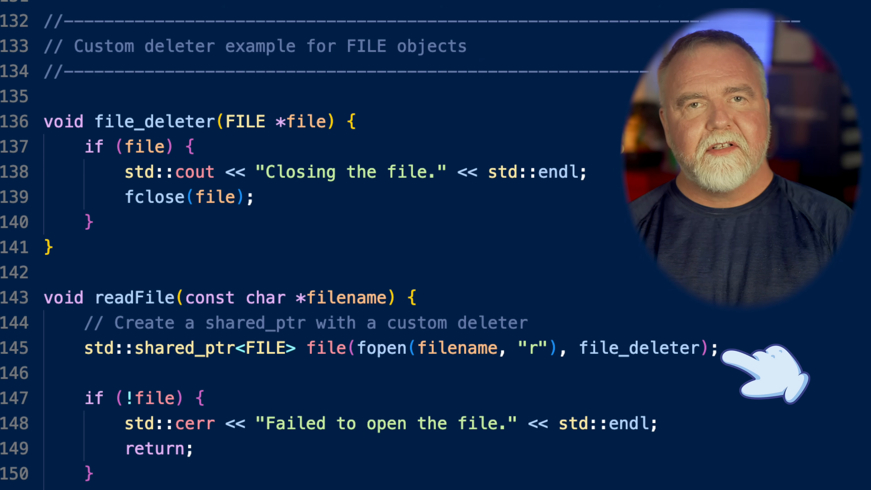
{"action": "scroll", "scroll_direction": "down", "scroll_amount": 3}
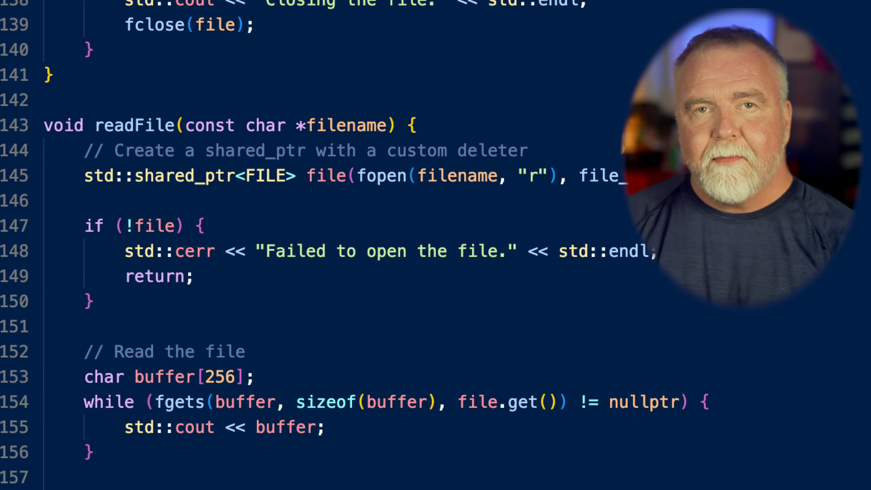
{"action": "scroll", "scroll_direction": "down", "scroll_amount": 3}
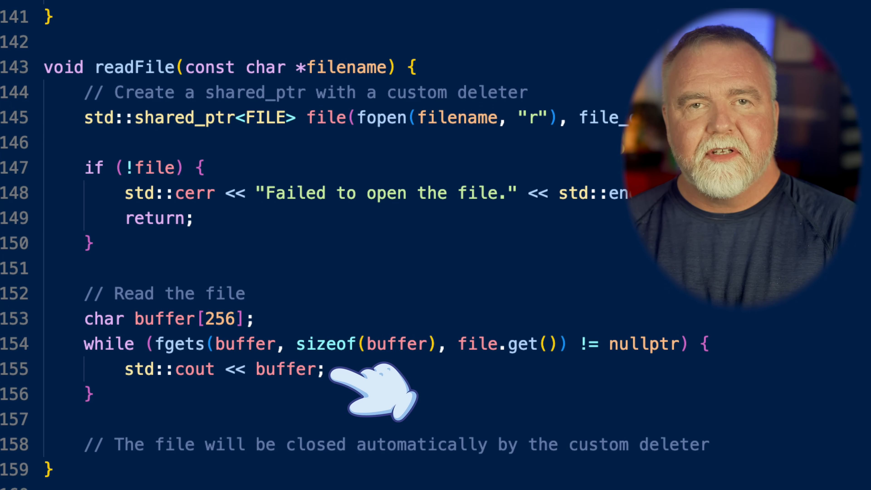